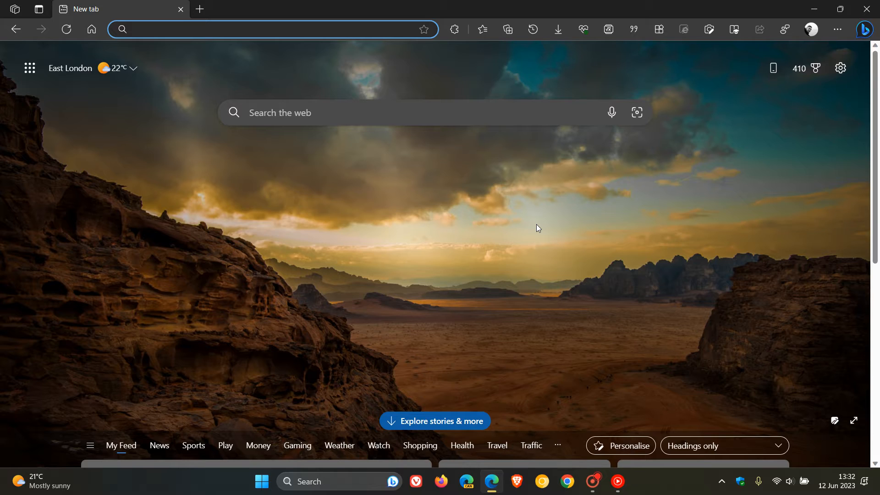
Reach the signed-in profile's Sync settings page from the toolbar avatar panel
left_click(224, 30)
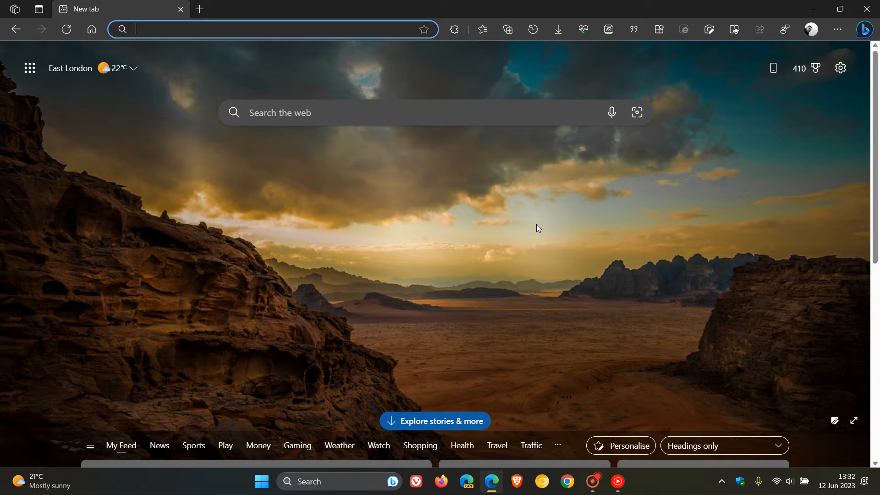
mouse_move(518, 179)
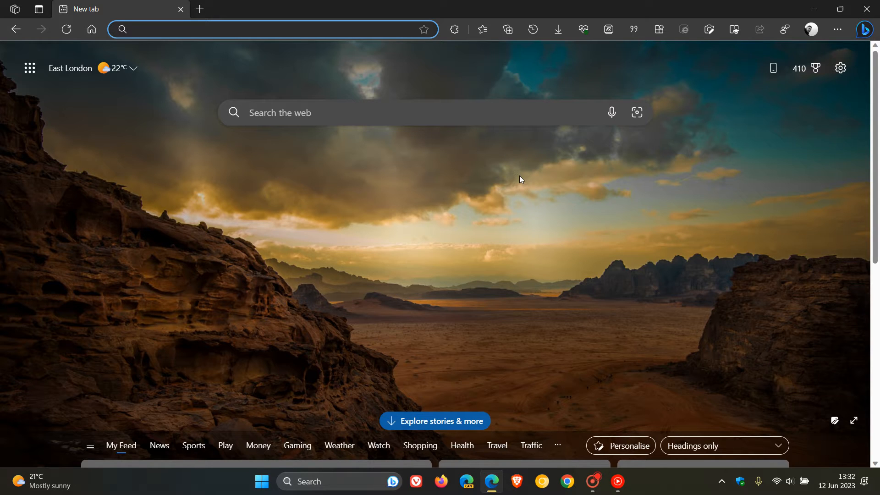
mouse_move(534, 210)
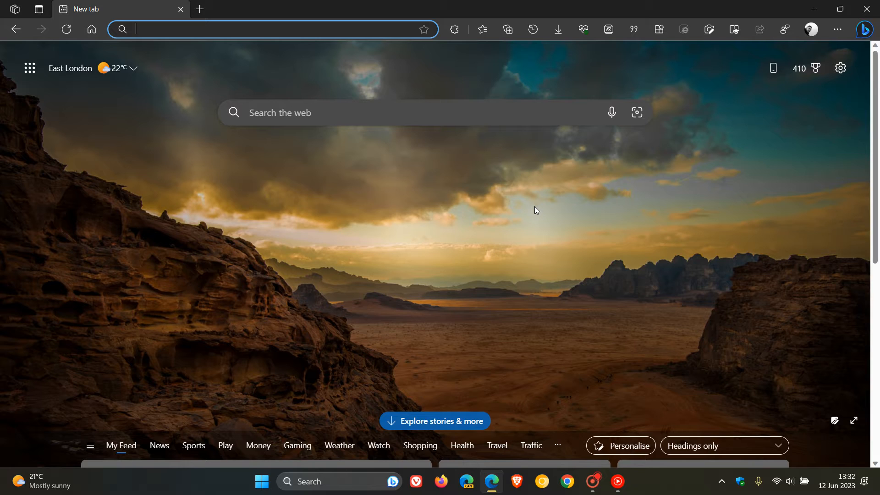
mouse_move(492, 181)
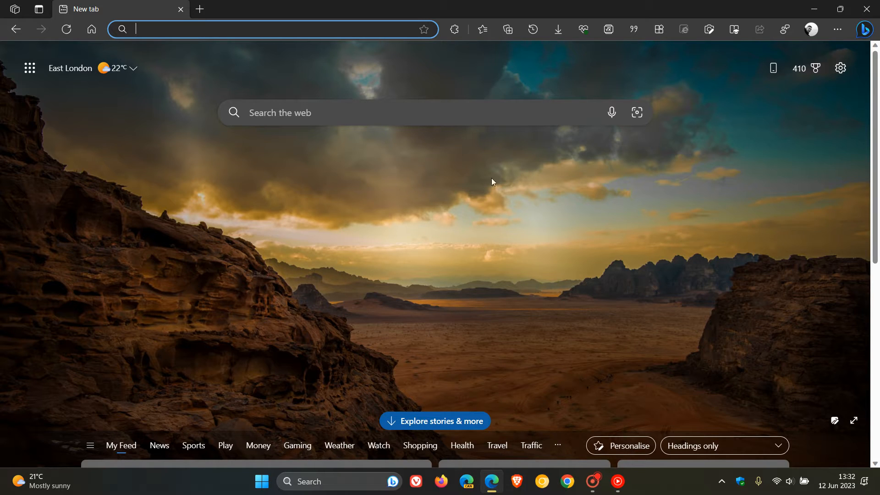
mouse_move(526, 221)
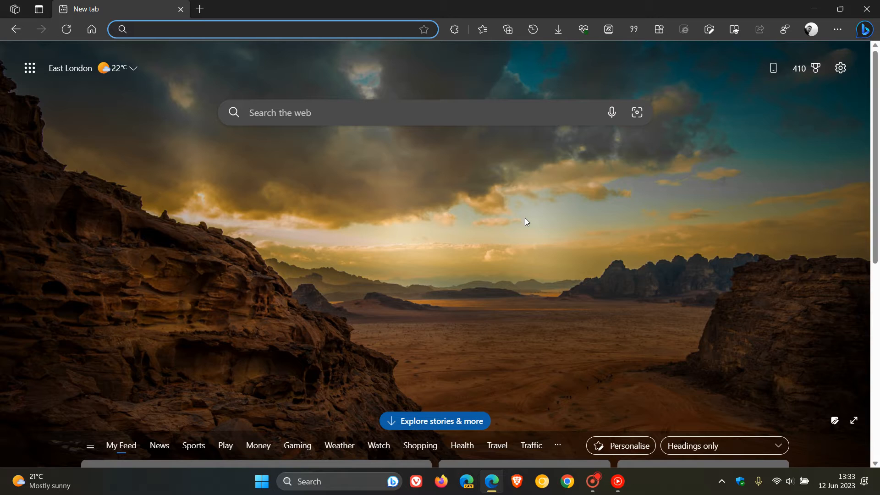
mouse_move(509, 191)
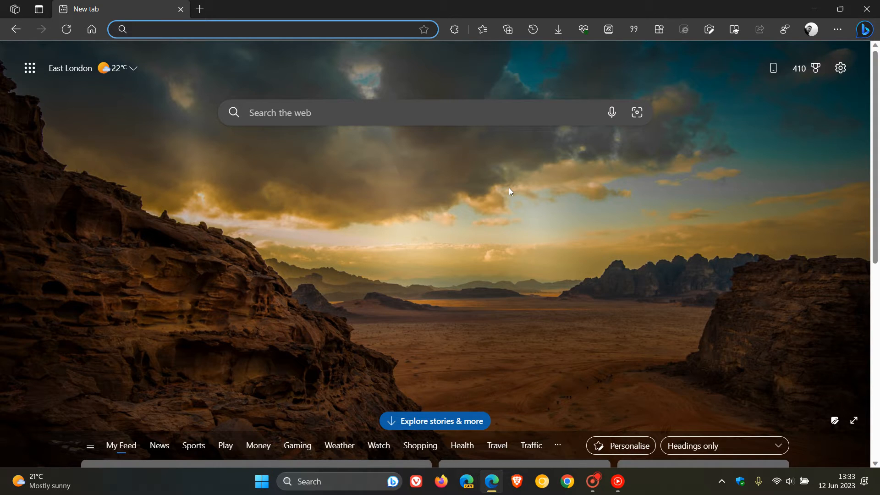
mouse_move(655, 279)
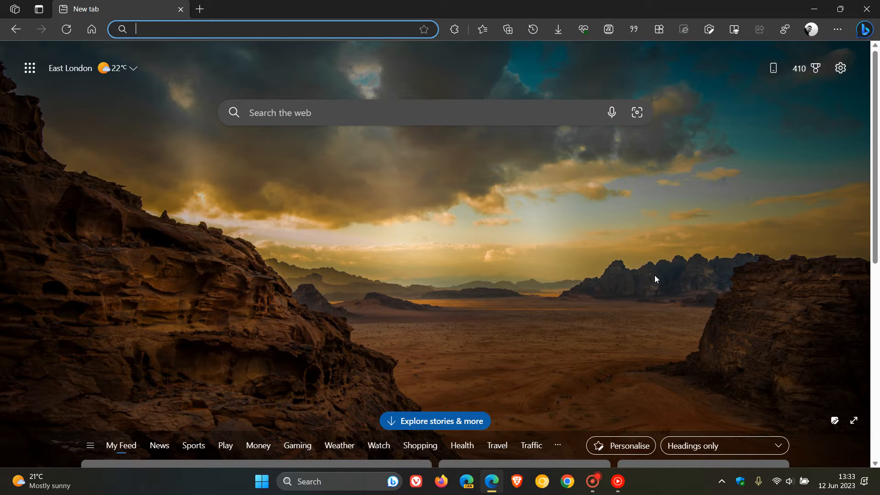
mouse_move(812, 35)
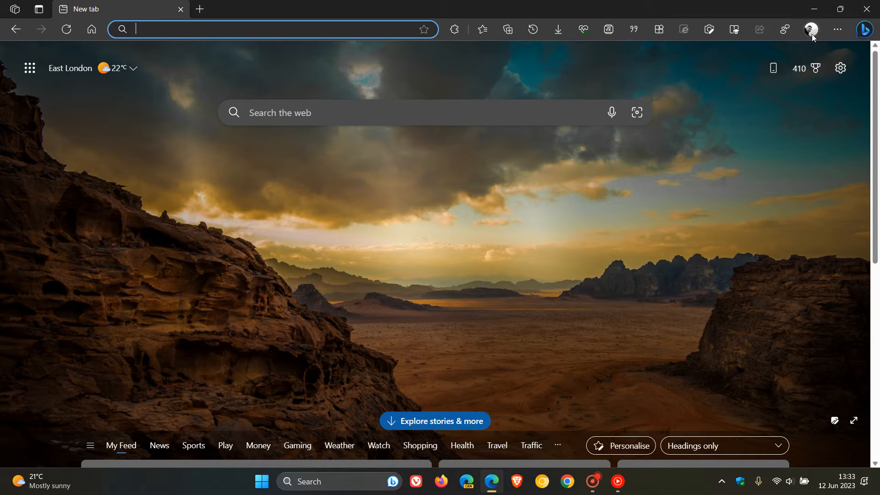
left_click(811, 29)
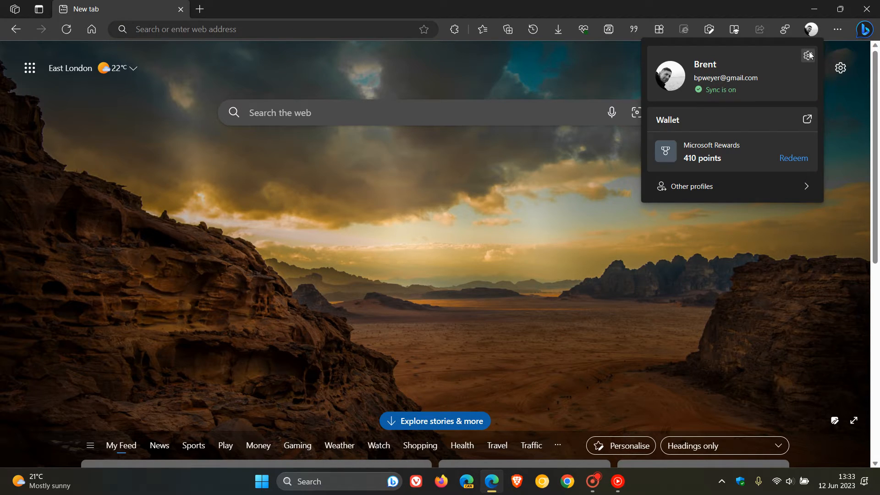
left_click(808, 56)
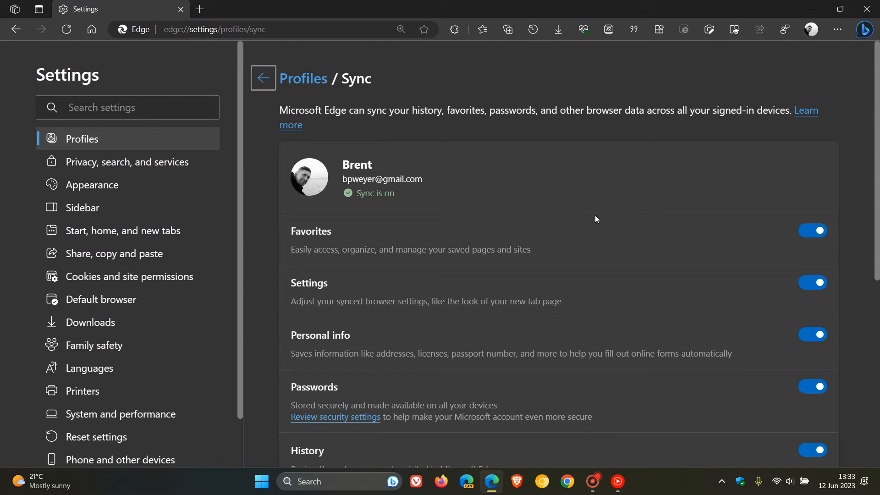
Scroll the Sync page down to the 'Re-sync data to this device' section with Re-sync now
scroll("down", 3)
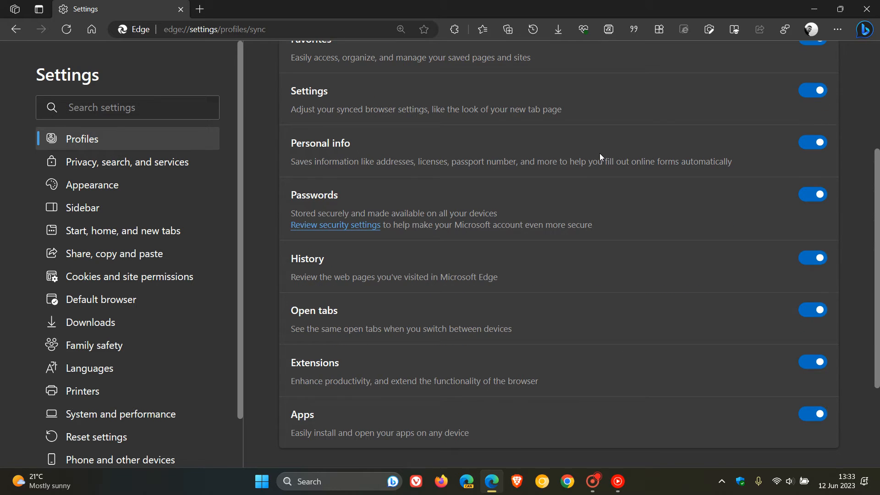
scroll("down", 3)
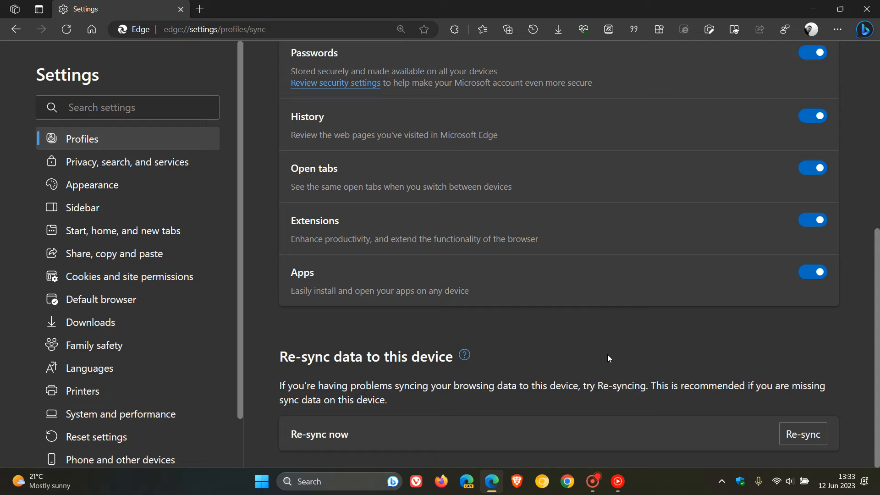
mouse_move(761, 427)
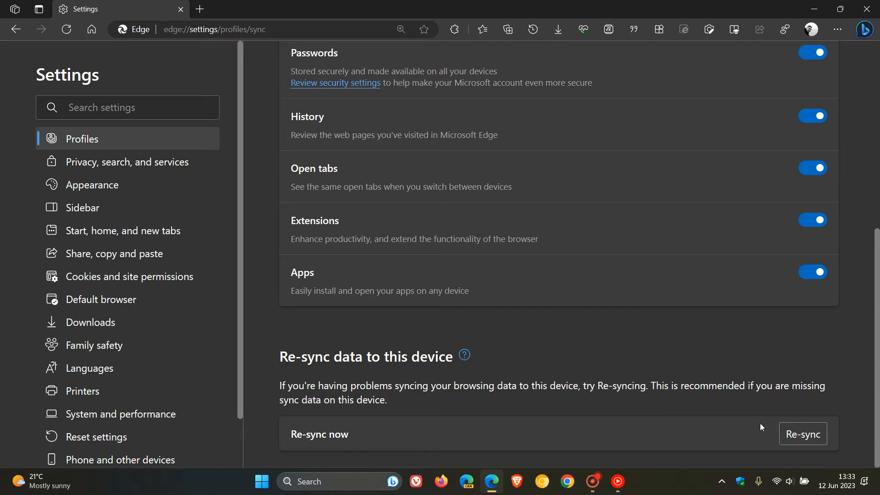
mouse_move(761, 398)
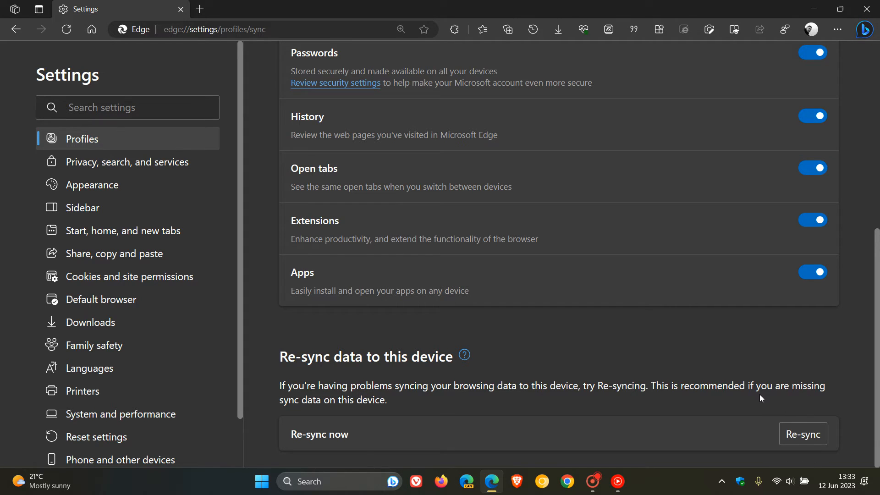
mouse_move(613, 351)
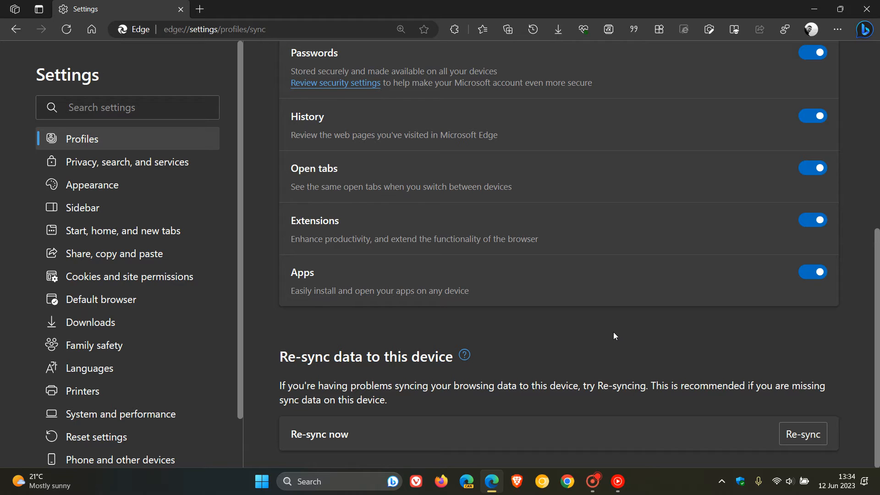
mouse_move(695, 386)
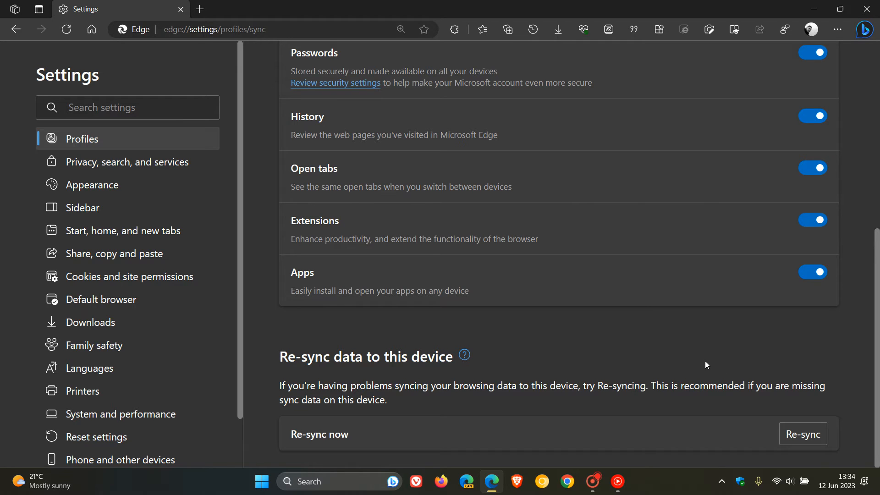
mouse_move(442, 408)
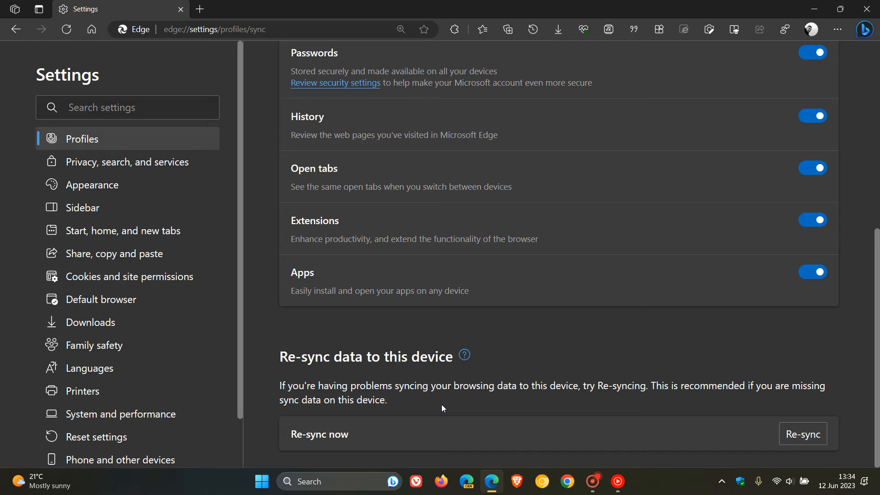
mouse_move(581, 399)
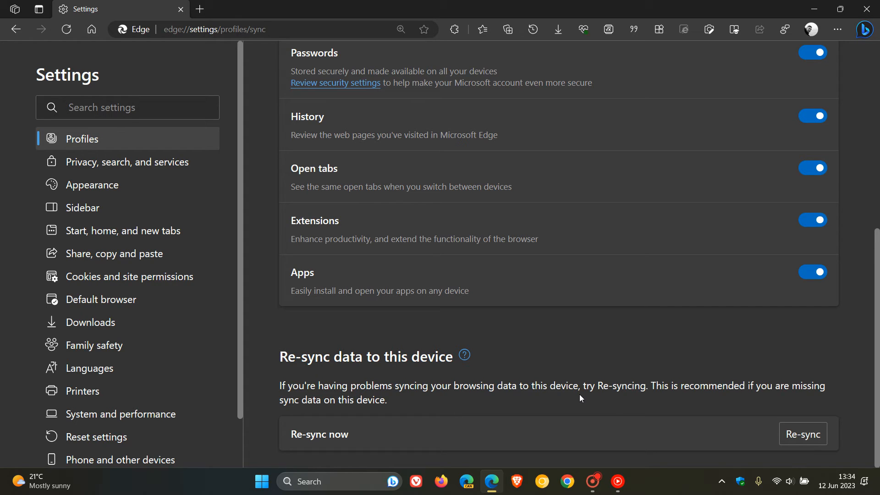
mouse_move(665, 404)
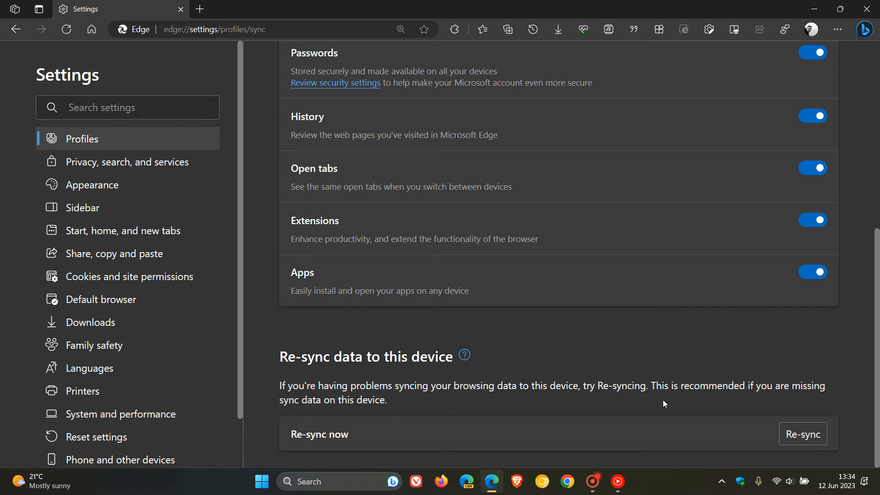
mouse_move(400, 413)
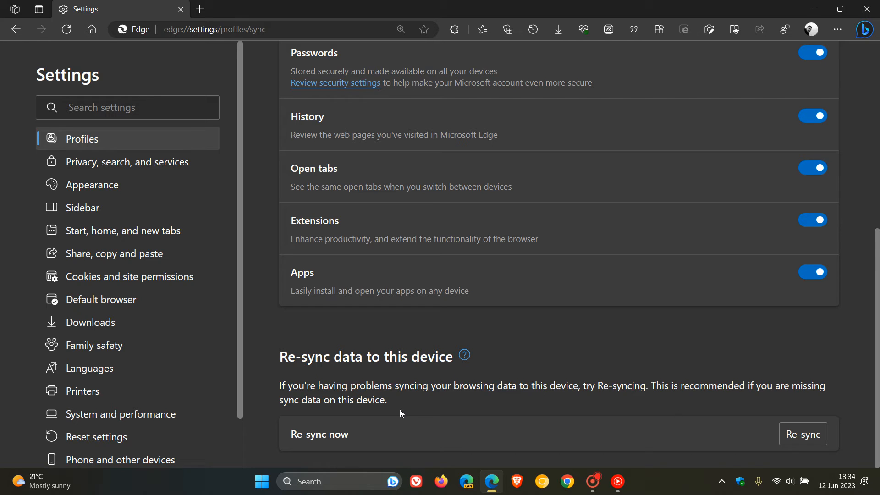
mouse_move(803, 442)
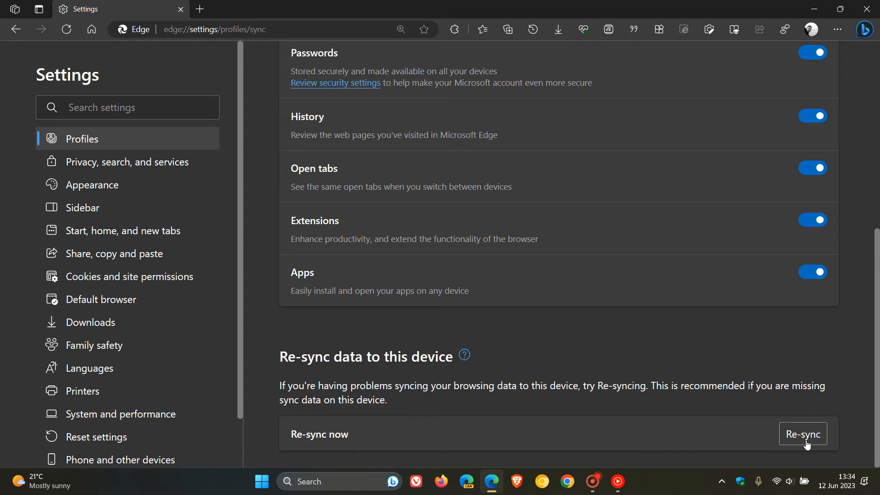
left_click(801, 433)
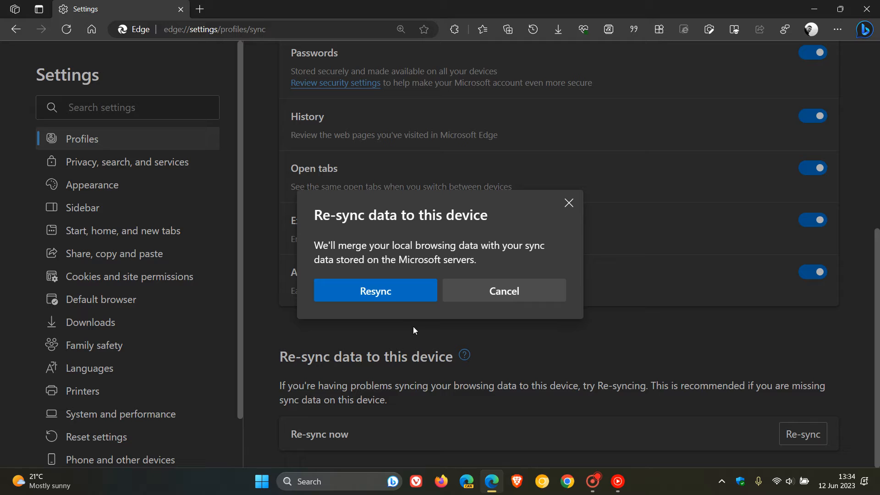
mouse_move(466, 258)
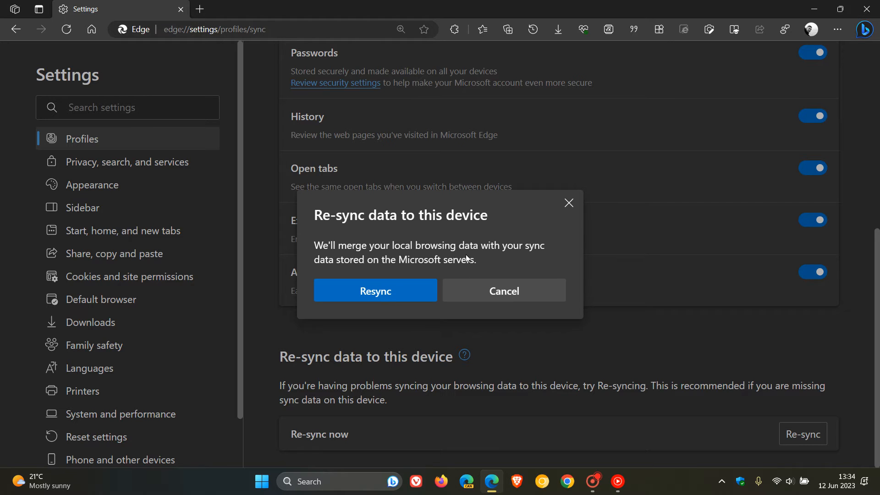
mouse_move(524, 259)
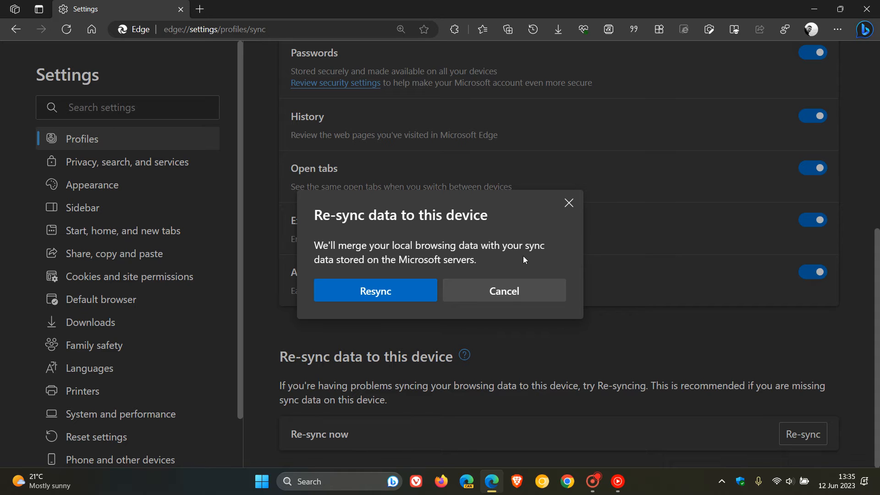
left_click(503, 291)
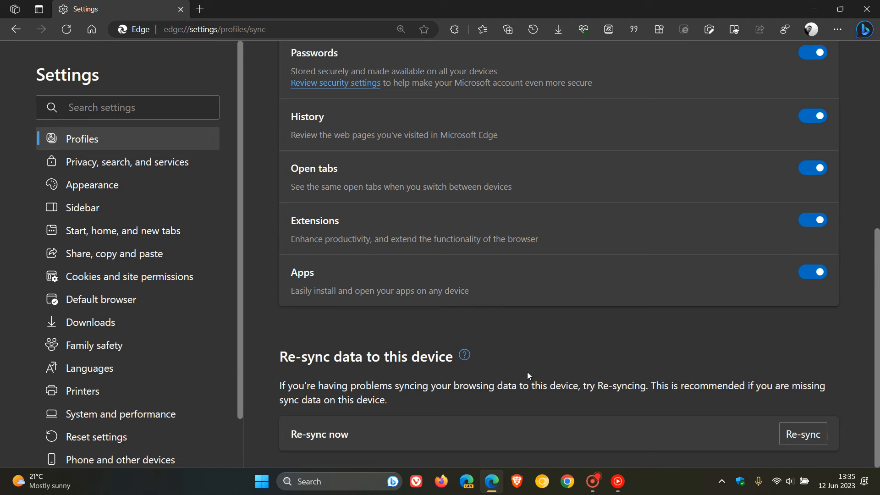
mouse_move(610, 327)
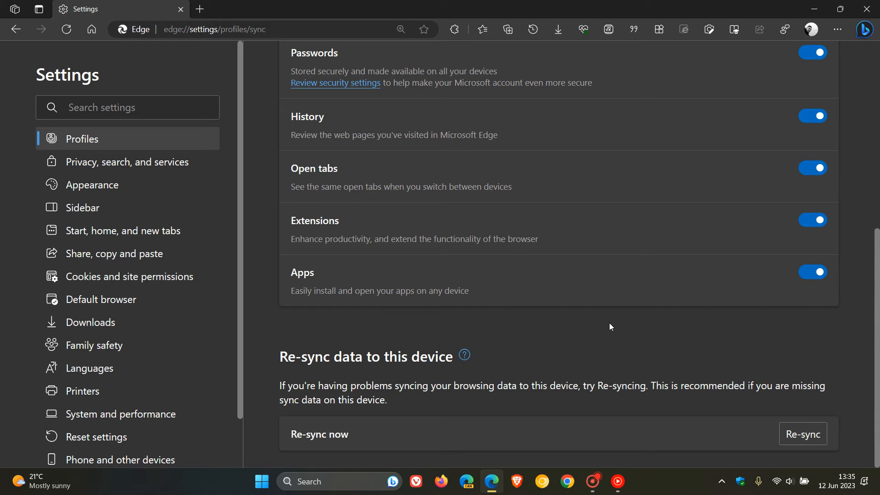
mouse_move(564, 317)
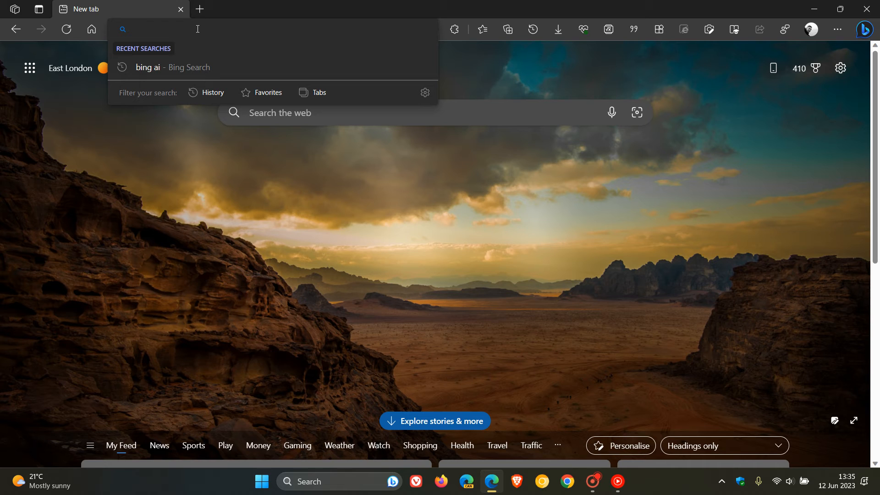
Navigate to edge://sync-internals via the 'ed' address-bar suggestion
type("edge://version")
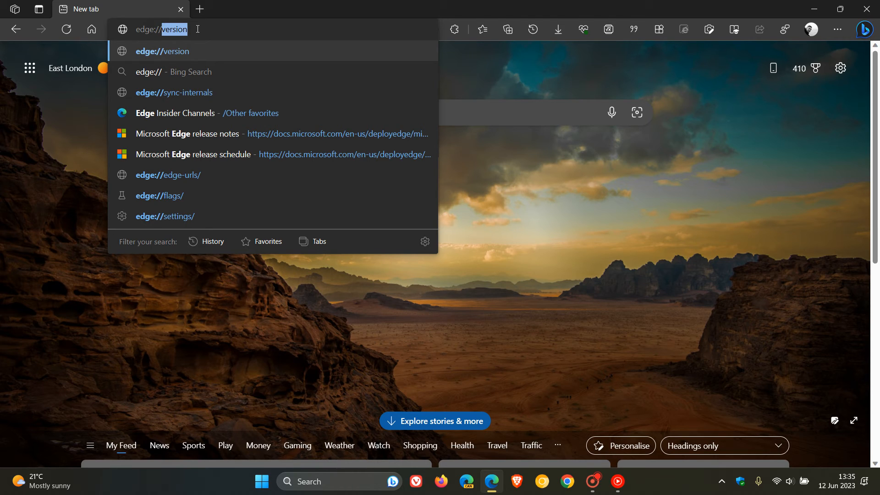
mouse_move(174, 91)
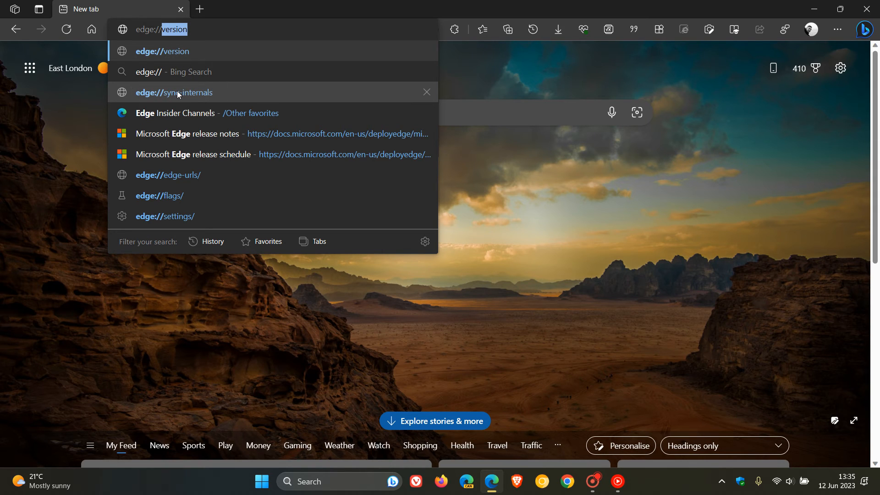
mouse_move(235, 100)
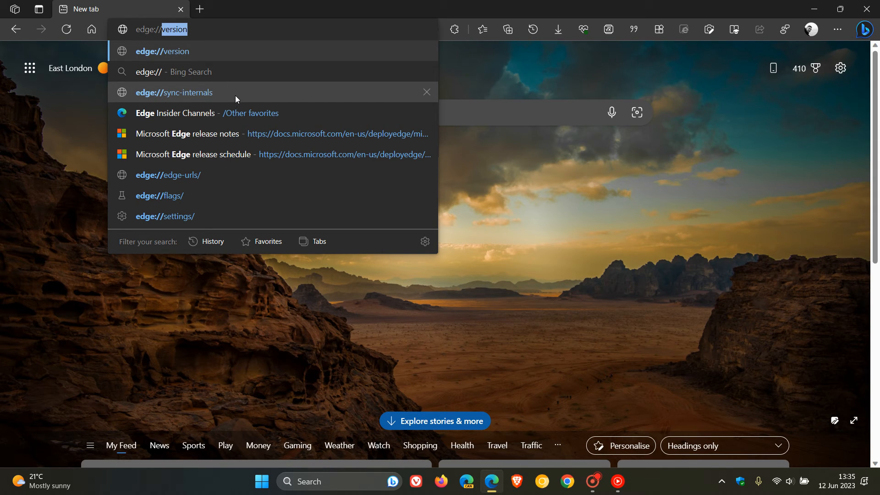
mouse_move(230, 97)
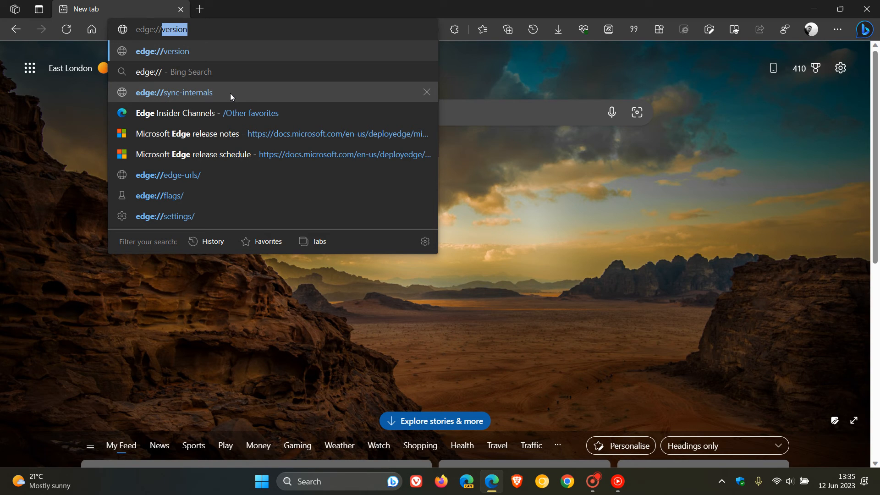
left_click(173, 92)
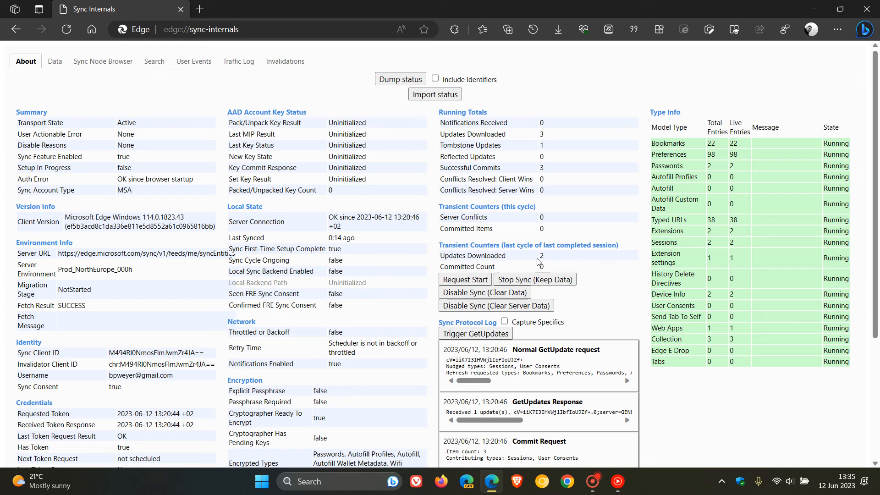
mouse_move(611, 297)
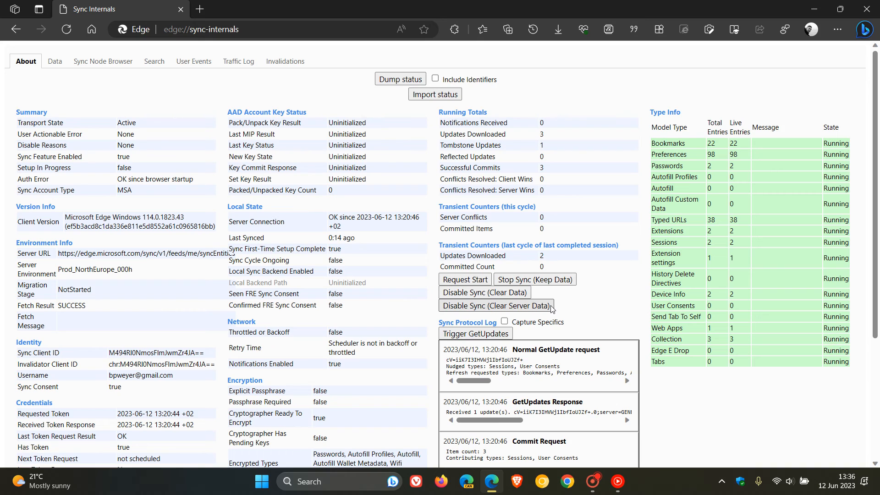
mouse_move(544, 308)
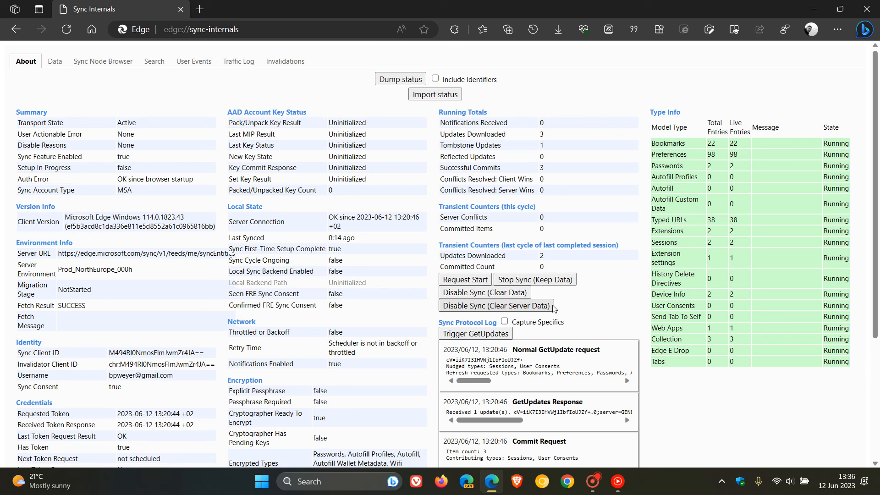
mouse_move(578, 303)
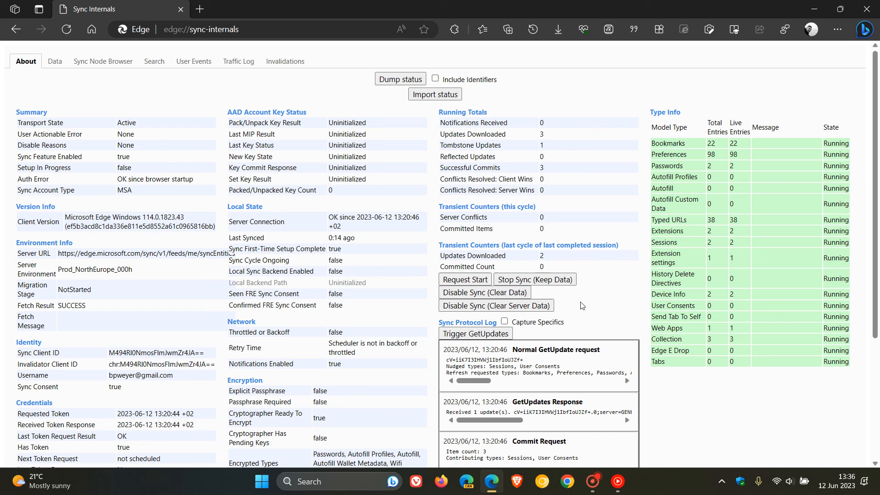
mouse_move(559, 307)
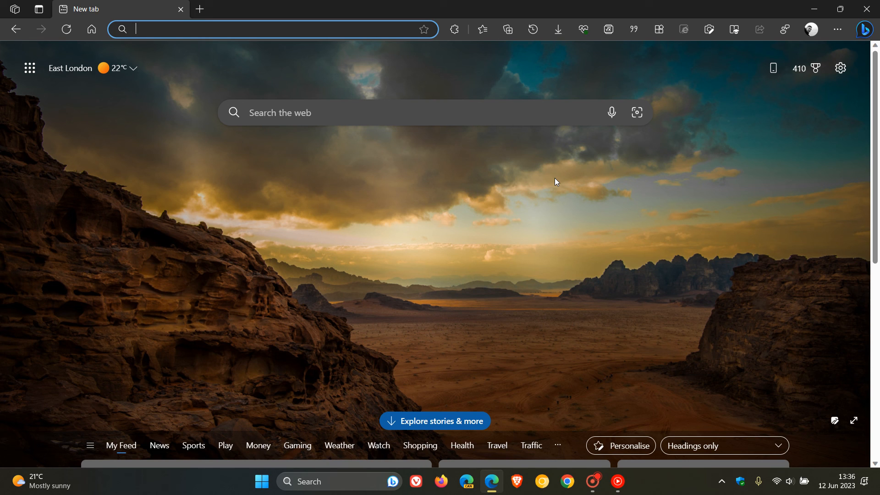
mouse_move(502, 201)
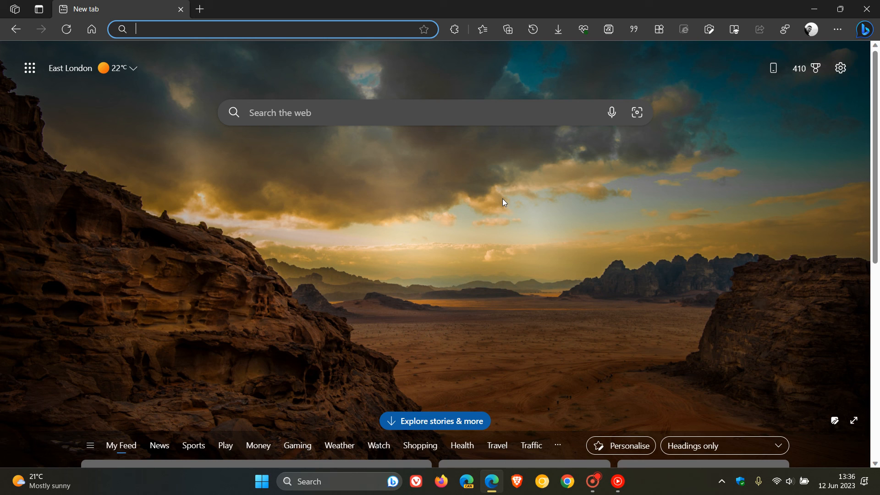
mouse_move(464, 67)
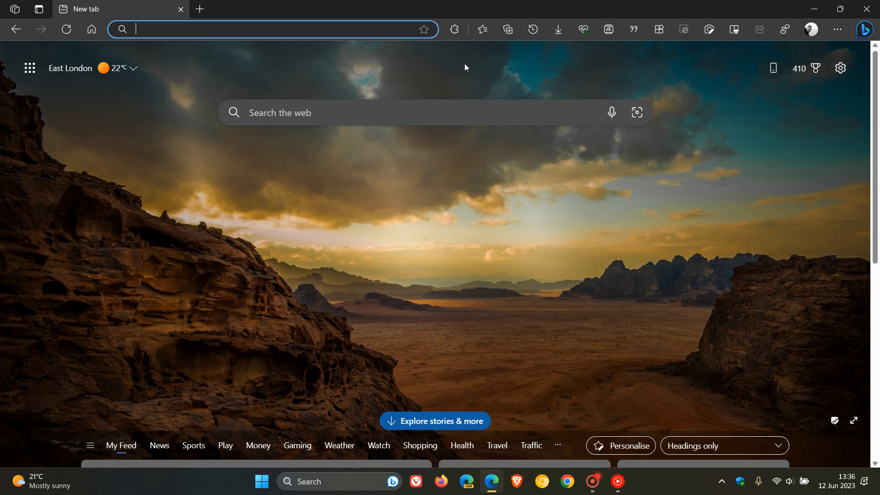
mouse_move(317, 60)
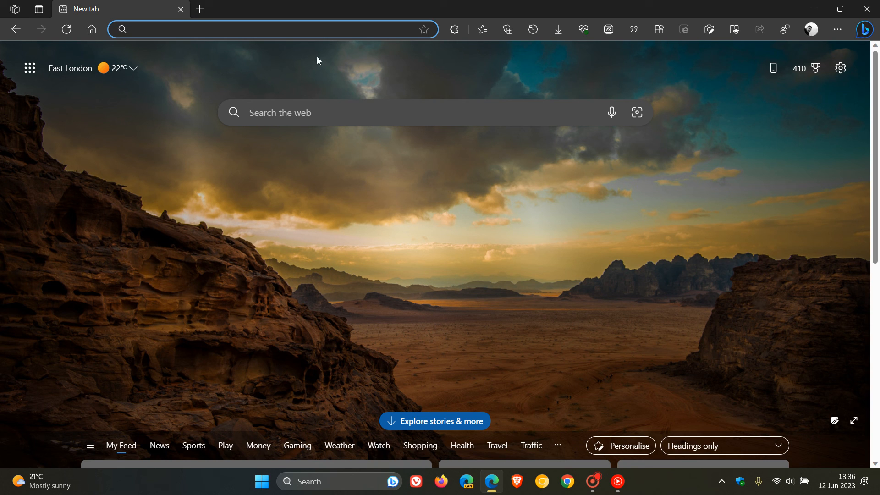
mouse_move(501, 73)
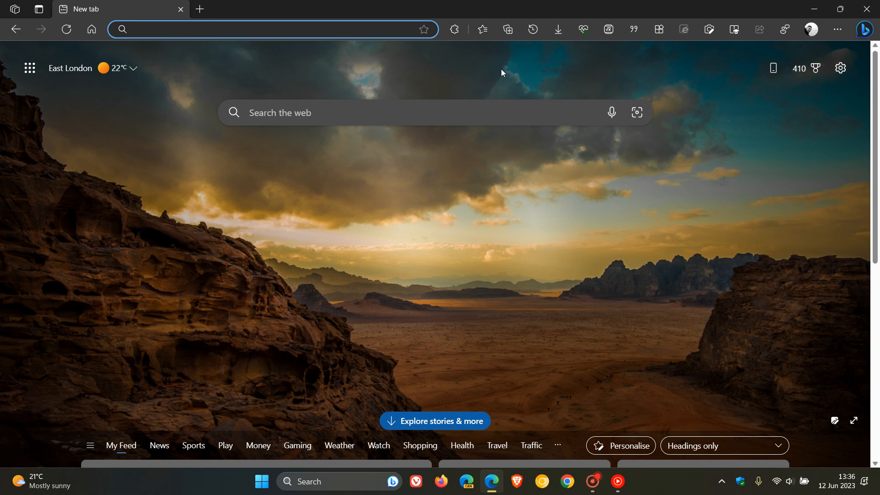